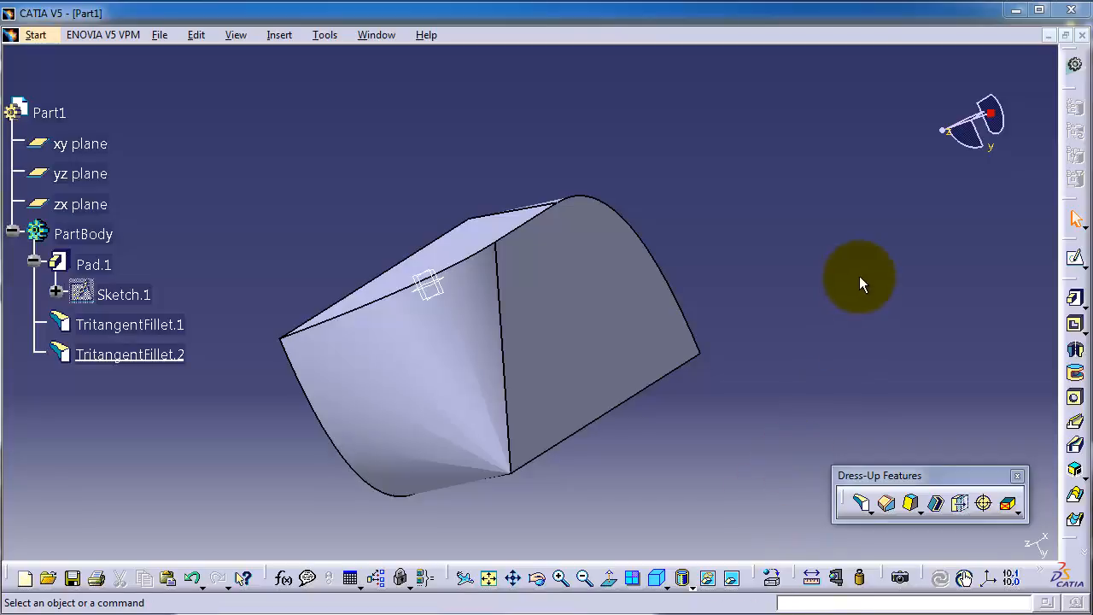
pyautogui.moveTo(898, 395)
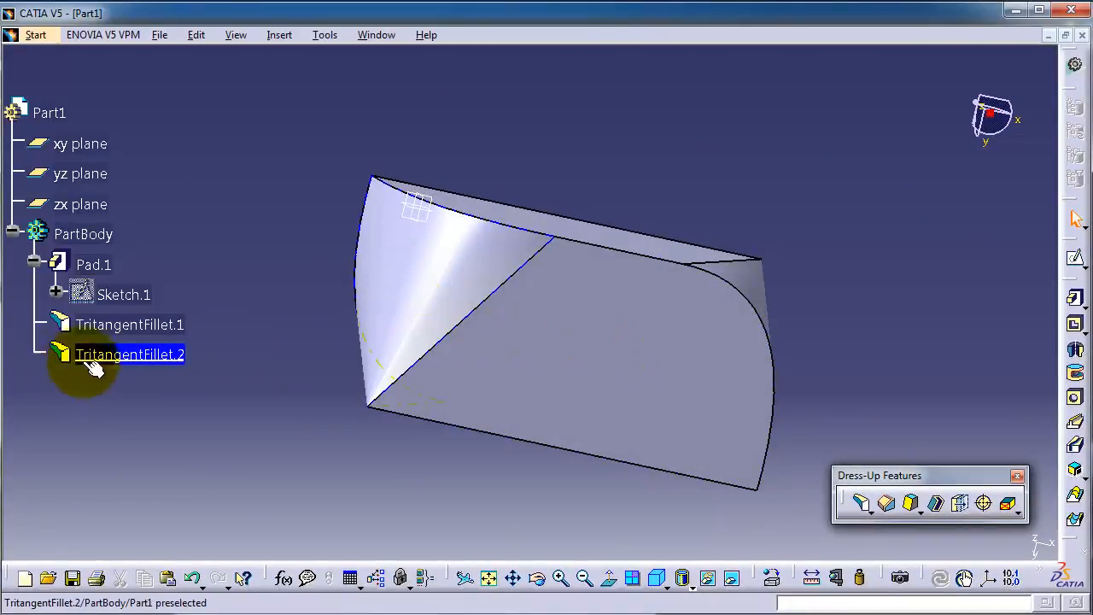
# Step: Delete TritangentFillet.1 and TritangentFillet.2 from the part tree
pyautogui.click(129, 324)
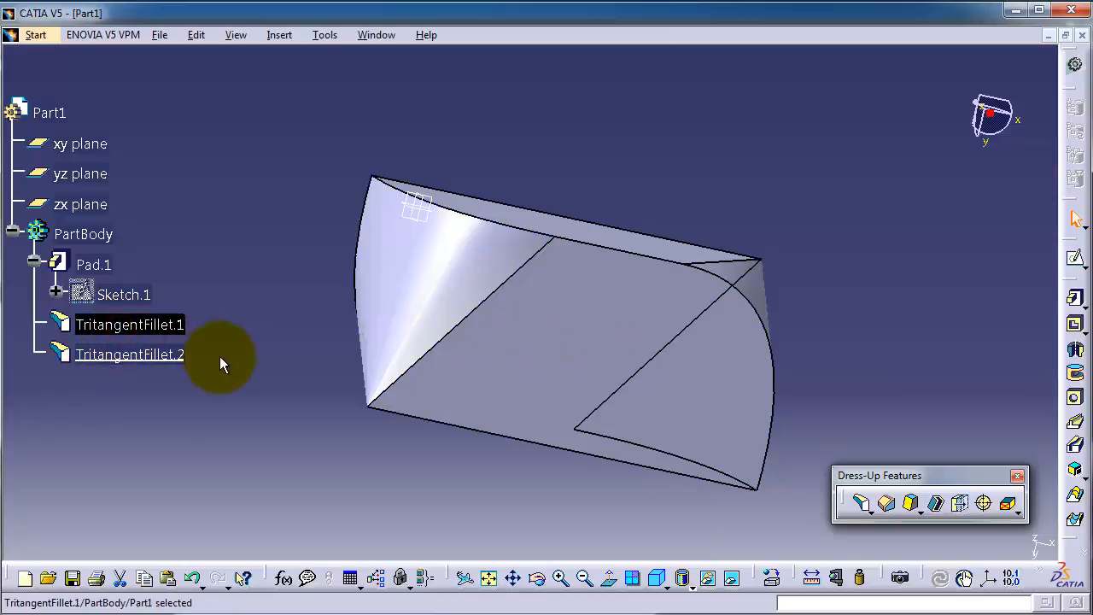
pyautogui.moveTo(128, 325)
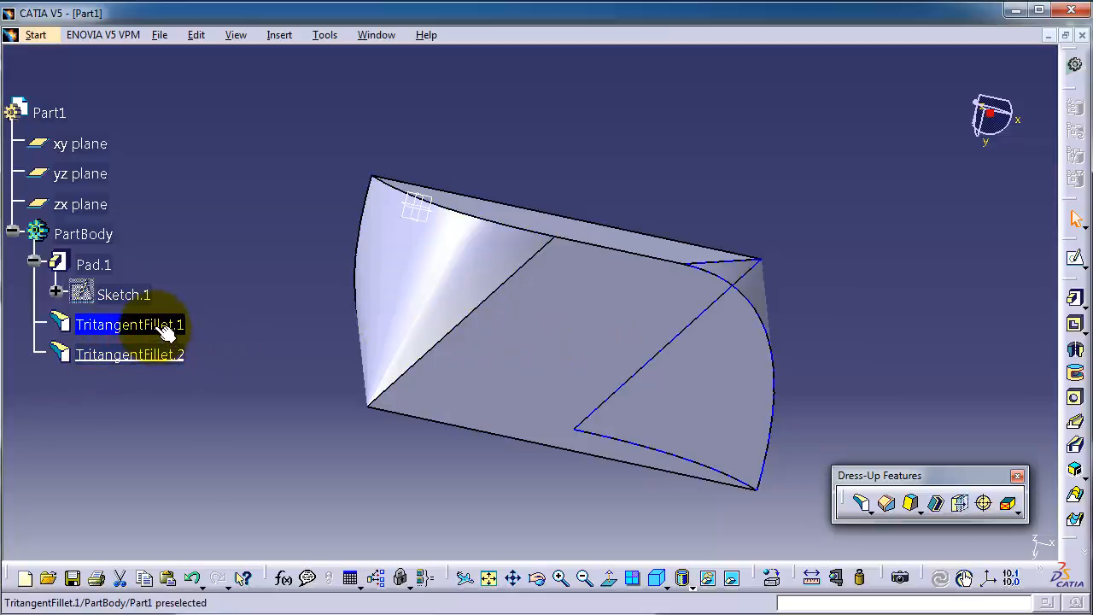
pyautogui.rightClick(128, 325)
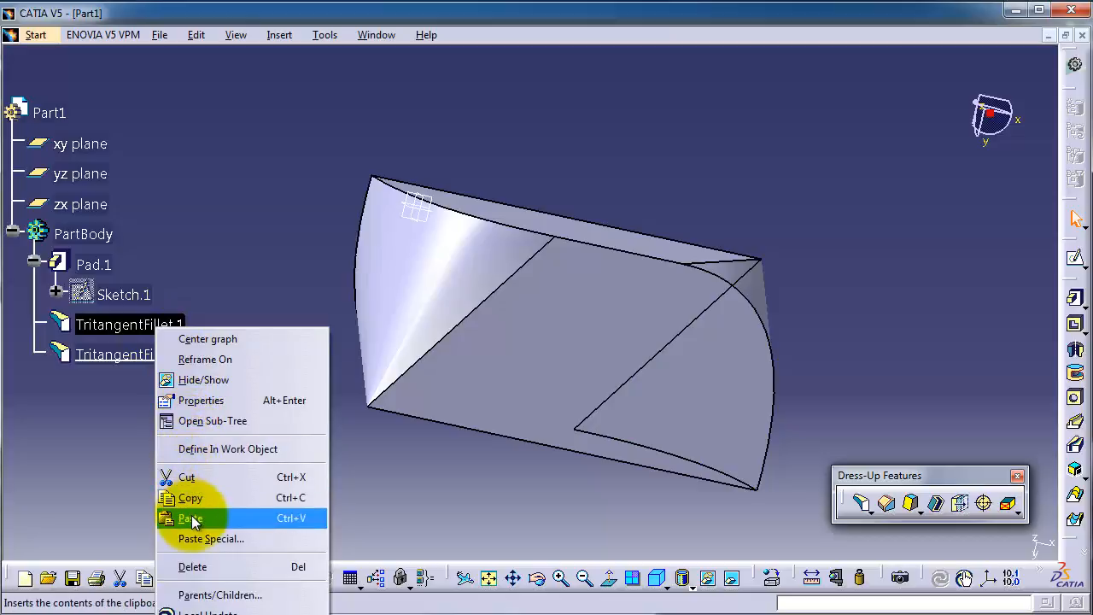
pyautogui.click(192, 519)
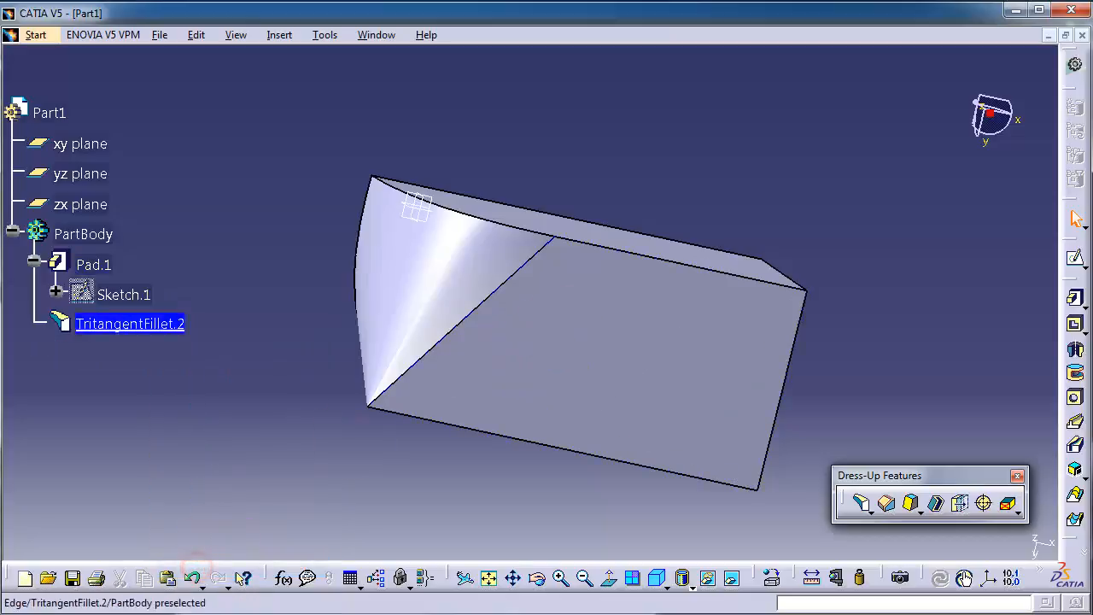
pyautogui.rightClick(130, 323)
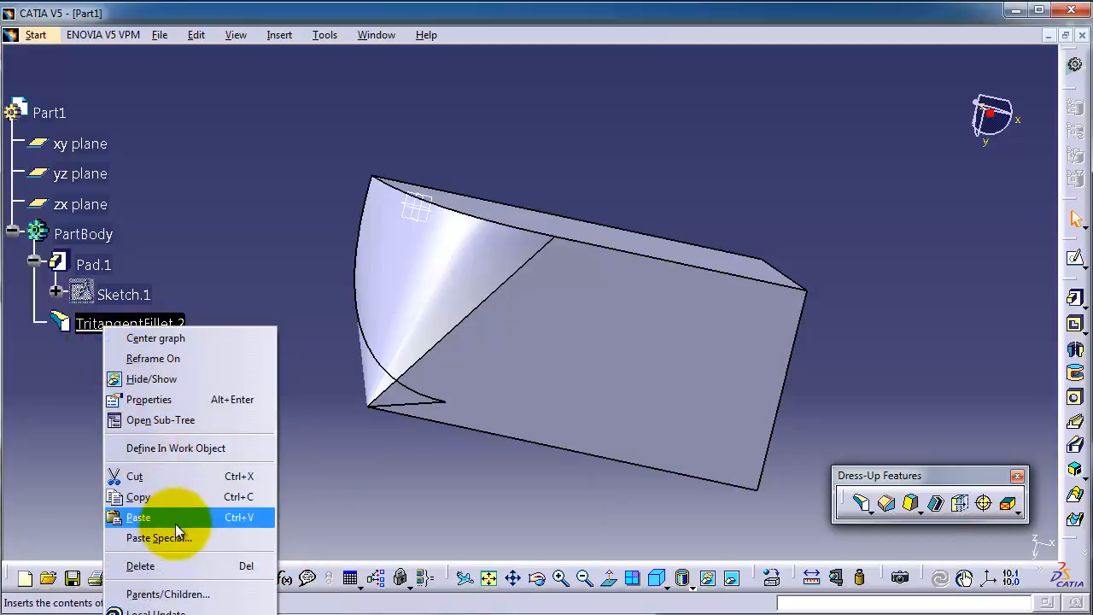
pyautogui.click(140, 566)
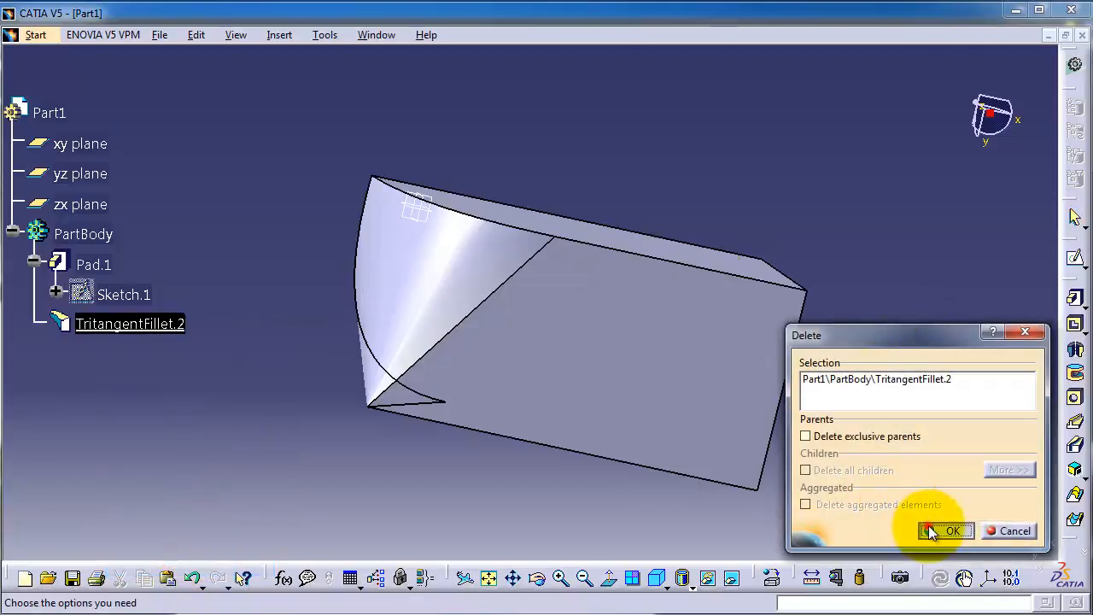
pyautogui.click(953, 530)
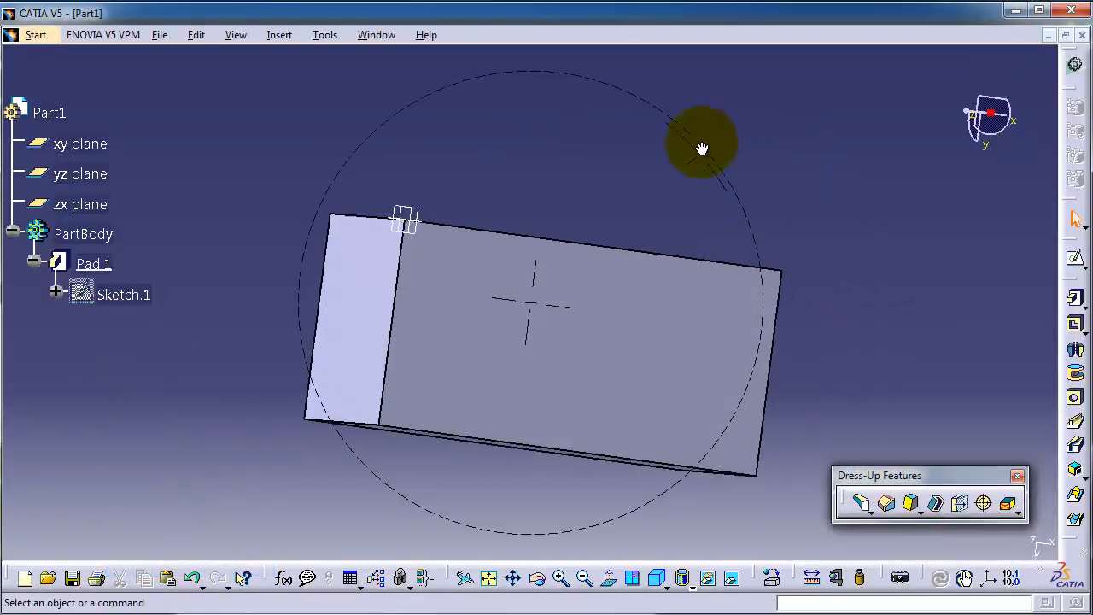
# Step: Orbit to the block's top face and open the Insert menu's dress-up features
pyautogui.moveTo(700, 149); pyautogui.dragTo(662, 196)
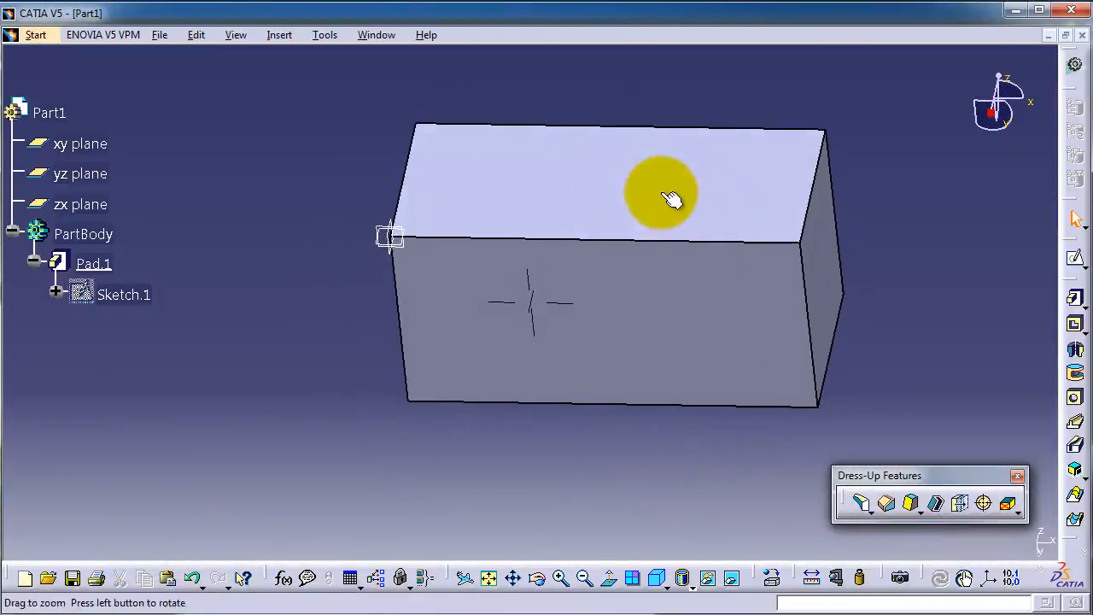
pyautogui.moveTo(886, 504)
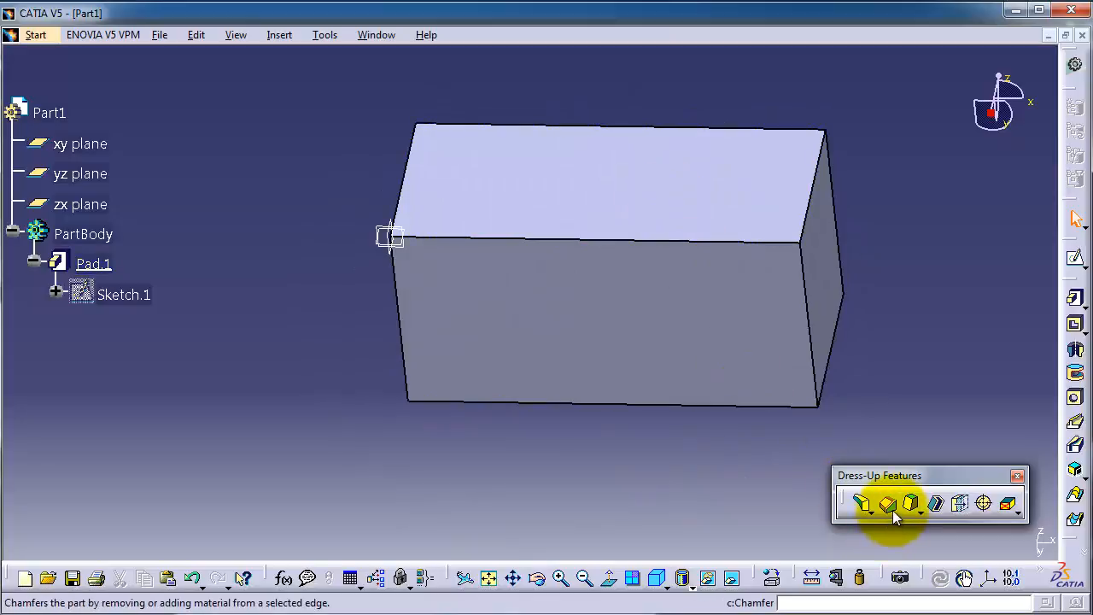
pyautogui.click(279, 34)
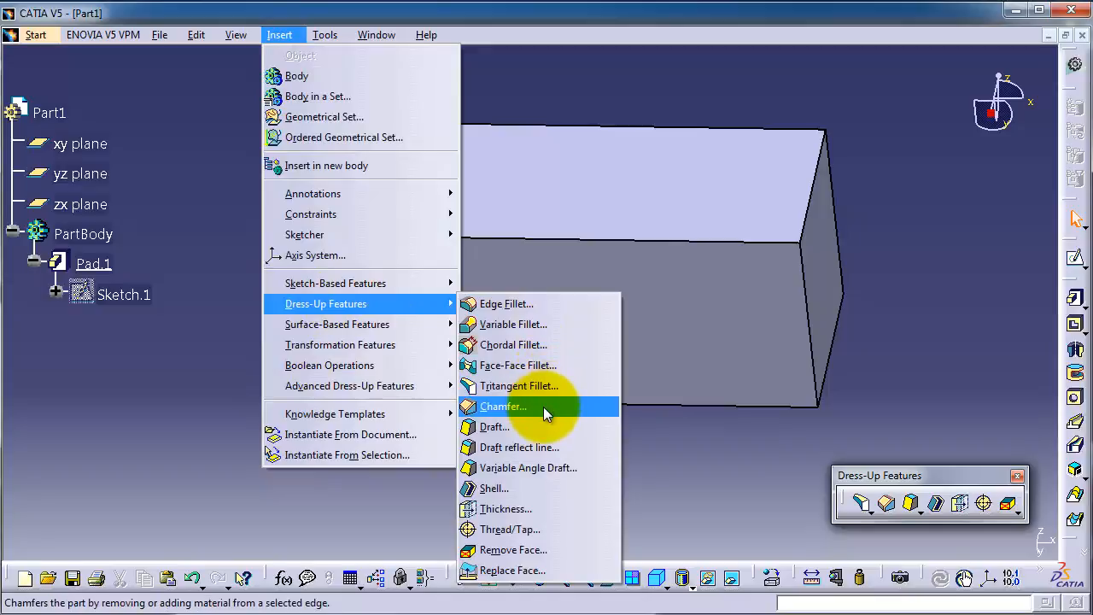
# Step: Chamfer the top front edge at 5 mm and 45° in Length1/Angle mode
pyautogui.click(502, 406)
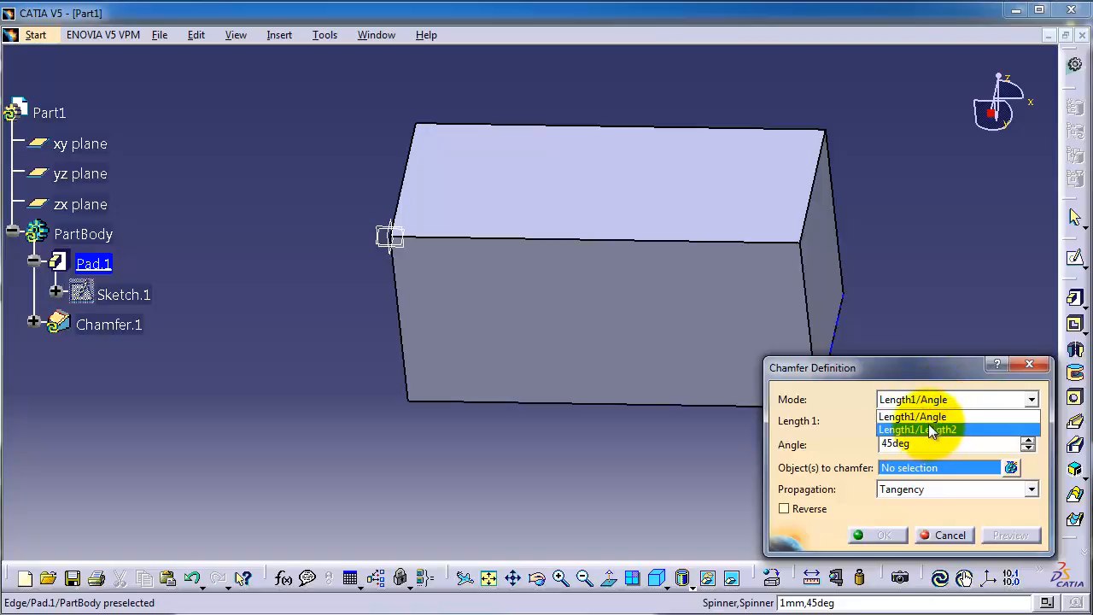
pyautogui.moveTo(929, 417)
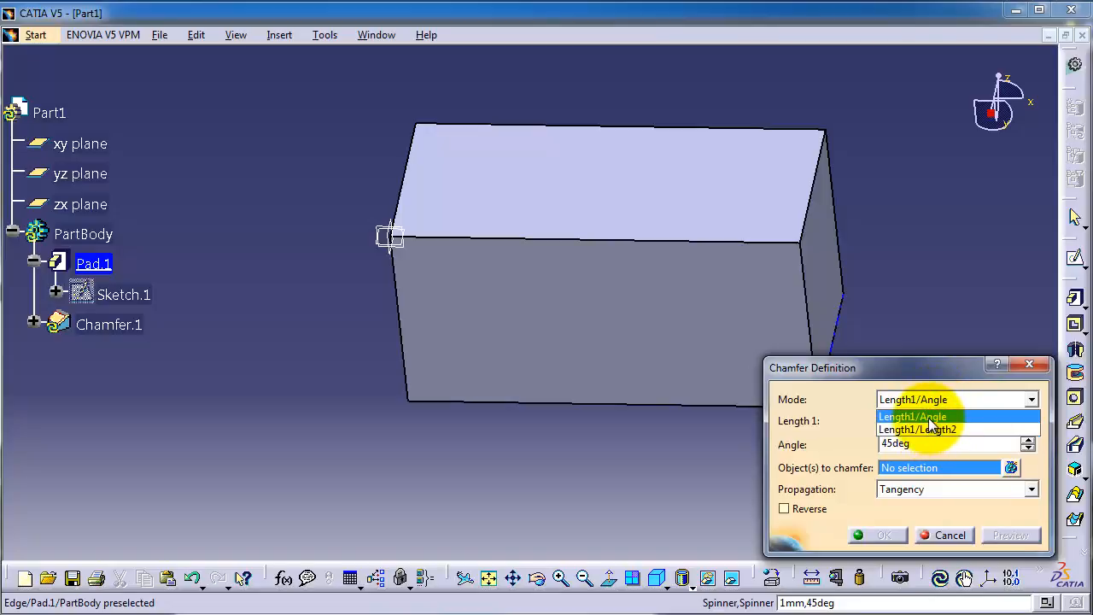
pyautogui.click(913, 417)
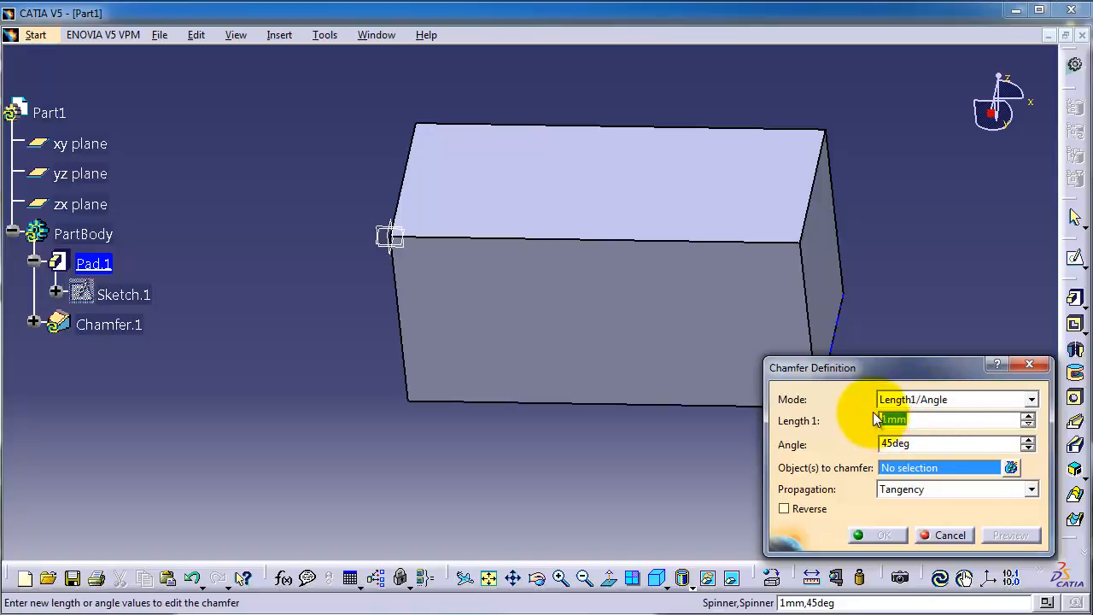
pyautogui.write('5')
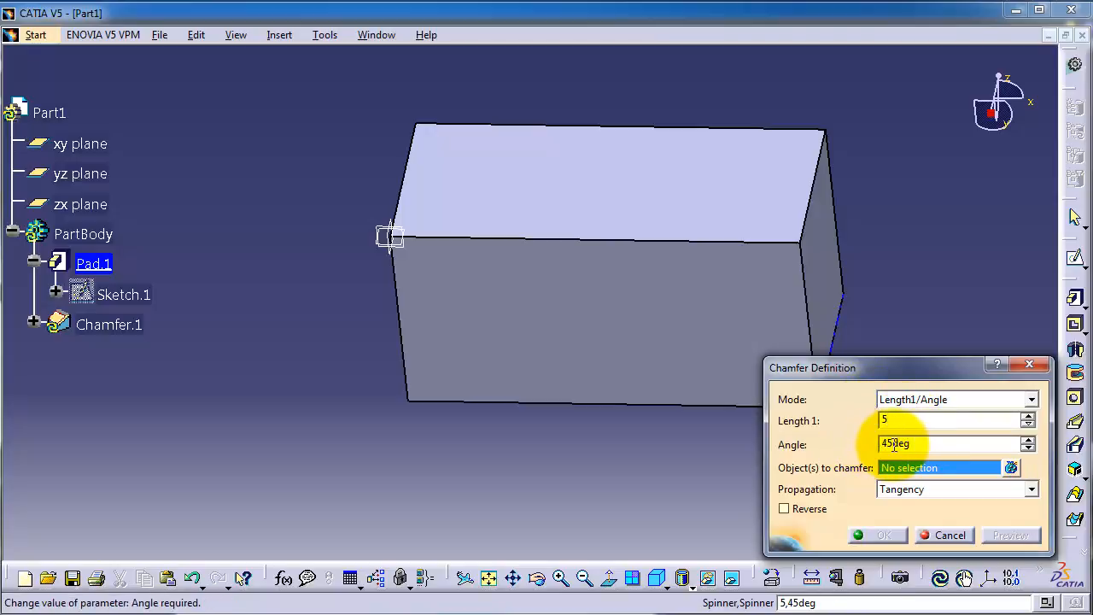
pyautogui.moveTo(682, 244)
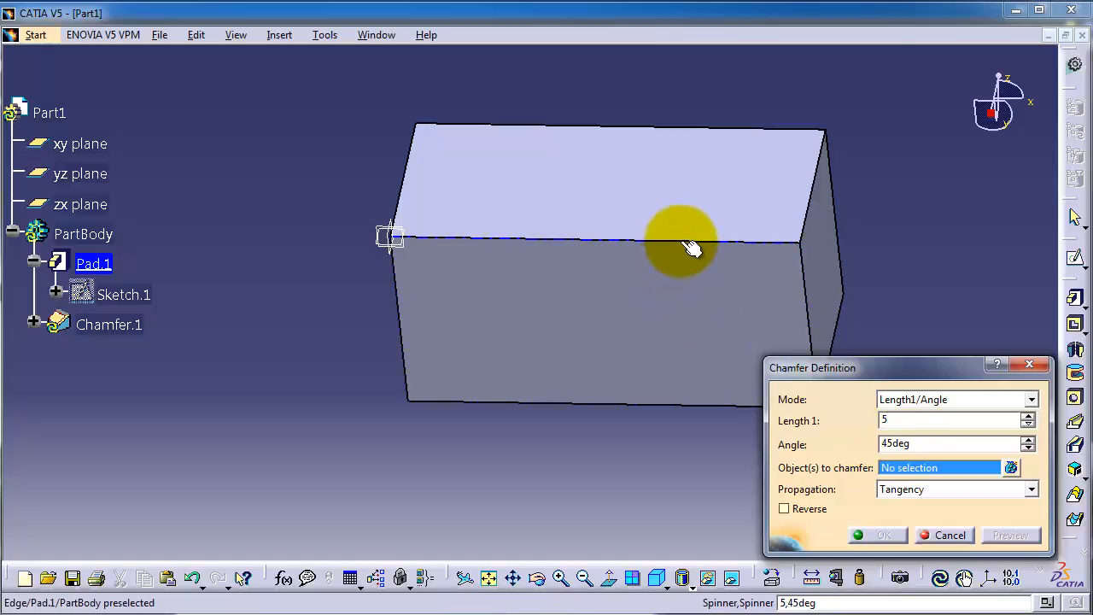
pyautogui.click(681, 248)
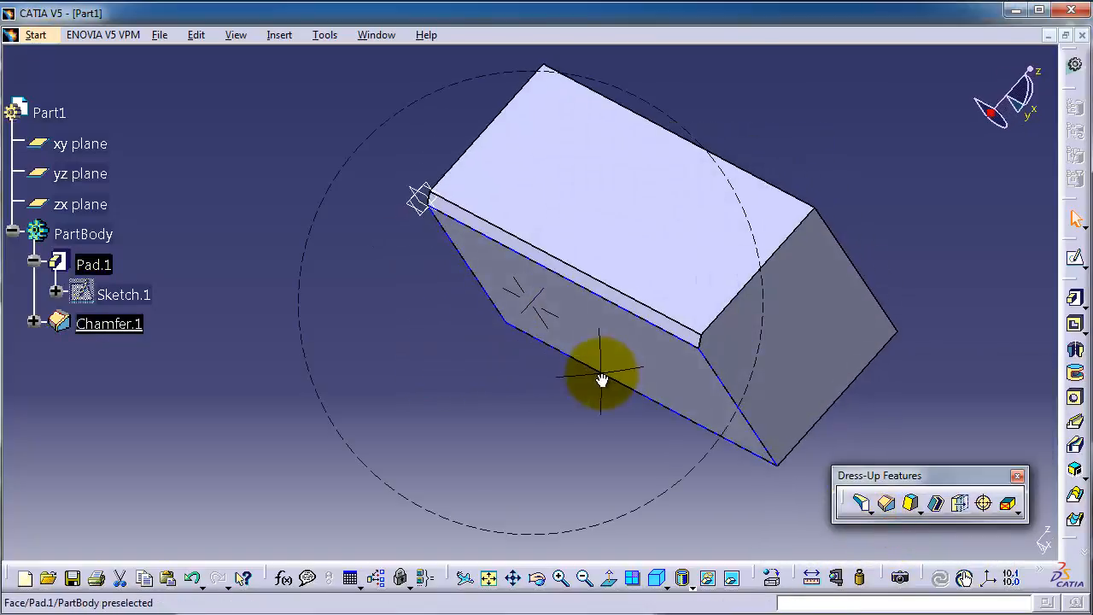
# Step: Orbit the block to view the chamfered side
pyautogui.moveTo(602, 380); pyautogui.dragTo(374, 401)
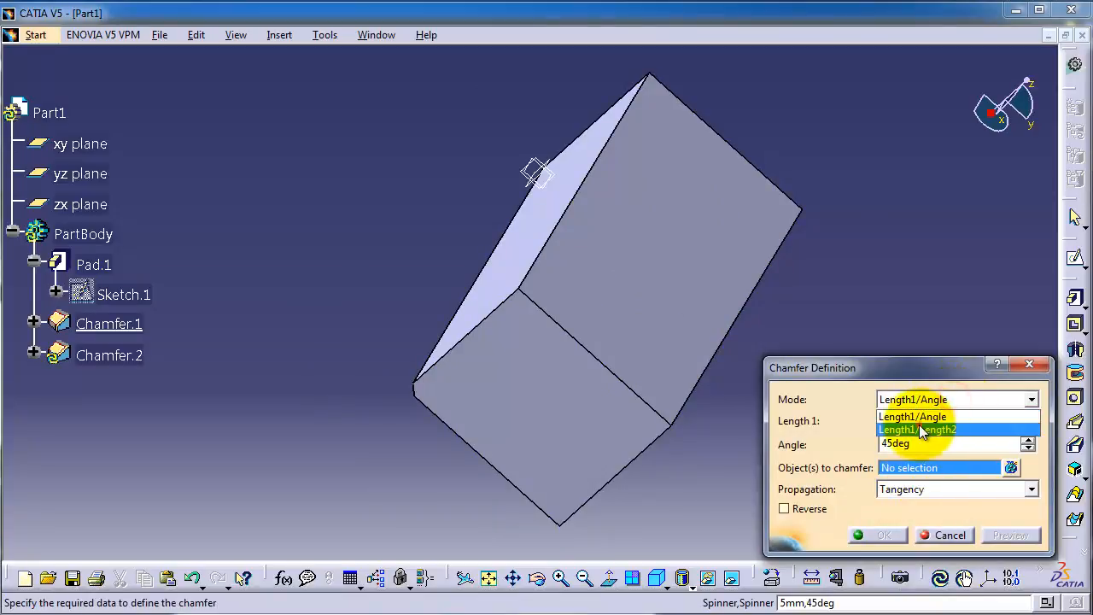
# Step: Chamfer the Chamfer.1 face in Length1/Length2 mode with lengths 5 mm and 10 mm
pyautogui.click(917, 429)
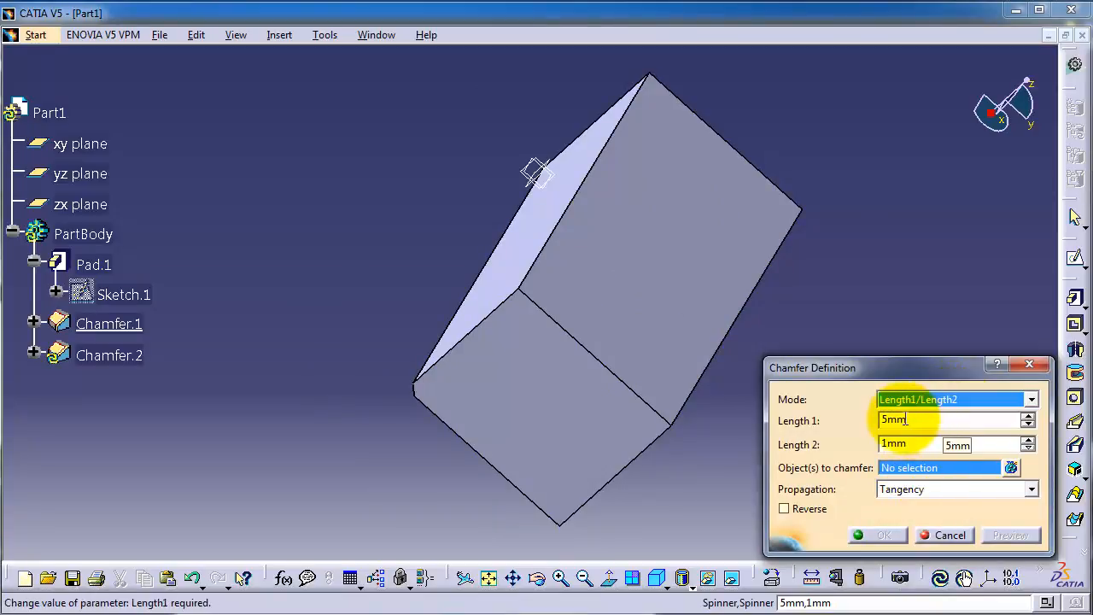
pyautogui.click(914, 443)
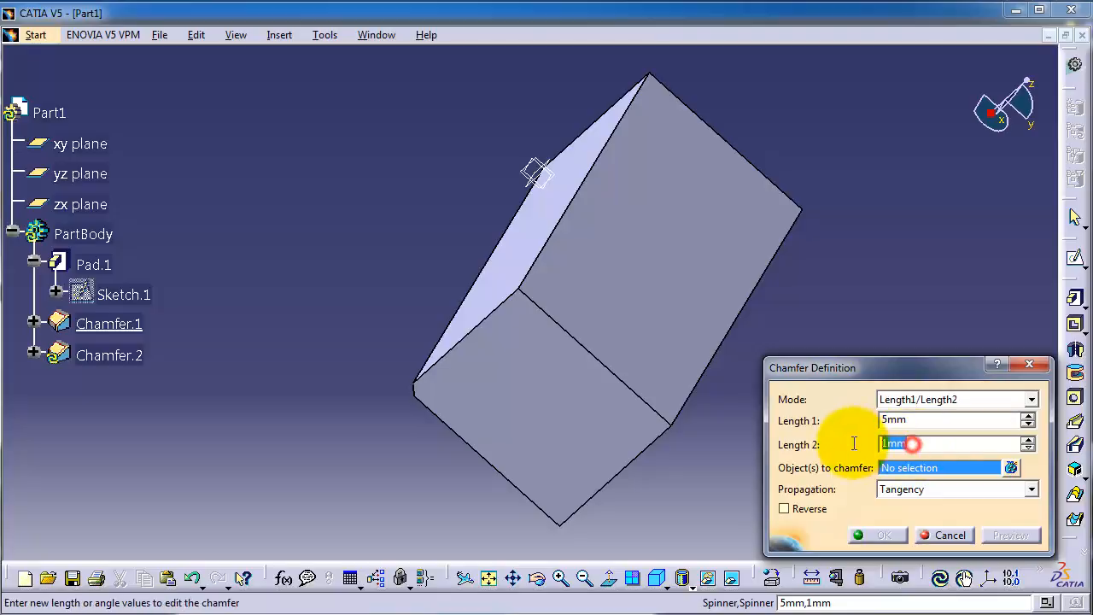
pyautogui.write('10')
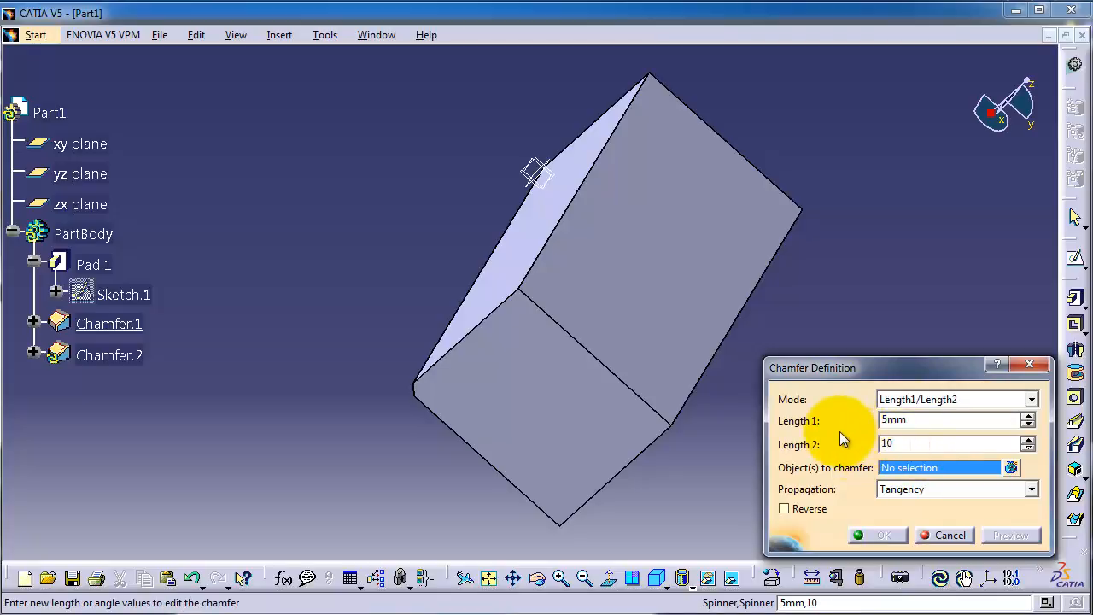
pyautogui.click(671, 291)
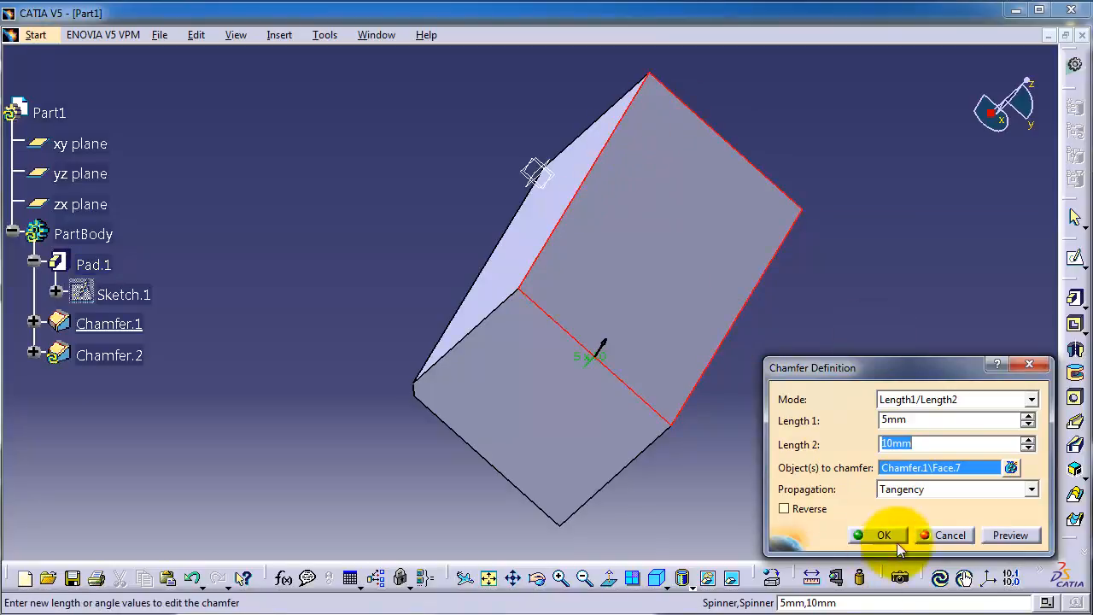
pyautogui.click(884, 535)
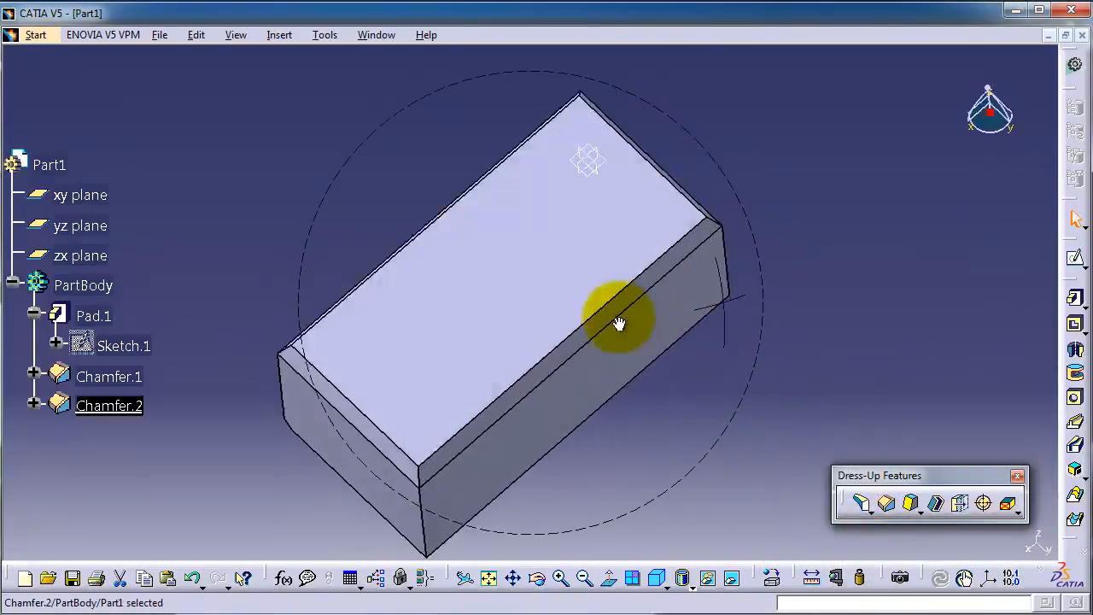
# Step: Orbit around the block to inspect the chamfers, then start a third chamfer
pyautogui.moveTo(619, 323); pyautogui.dragTo(784, 278)
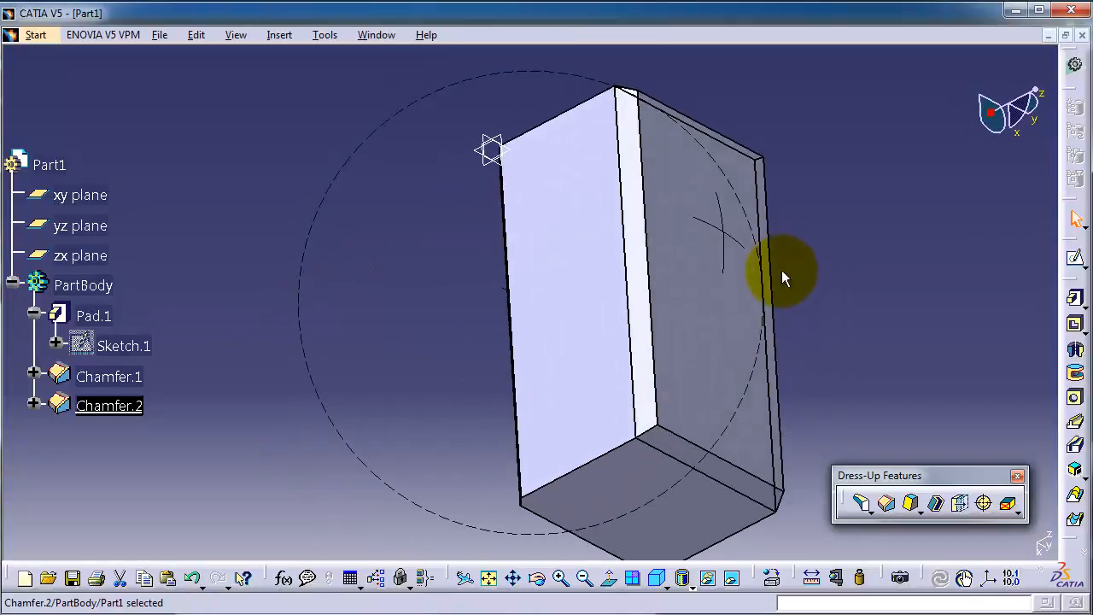
pyautogui.moveTo(786, 277); pyautogui.dragTo(589, 162)
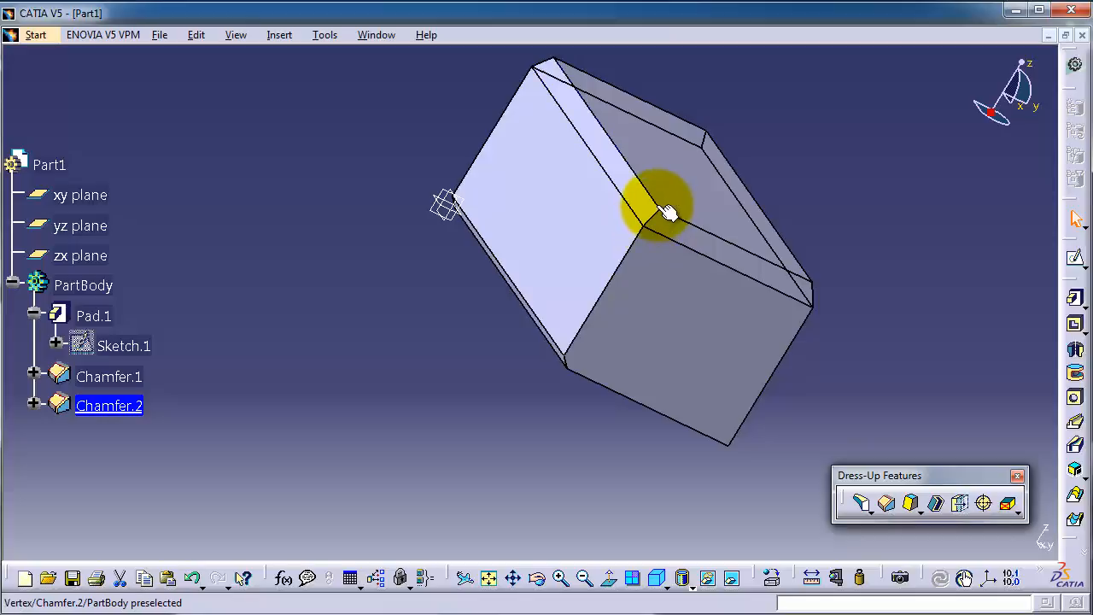
pyautogui.moveTo(666, 210); pyautogui.dragTo(820, 184)
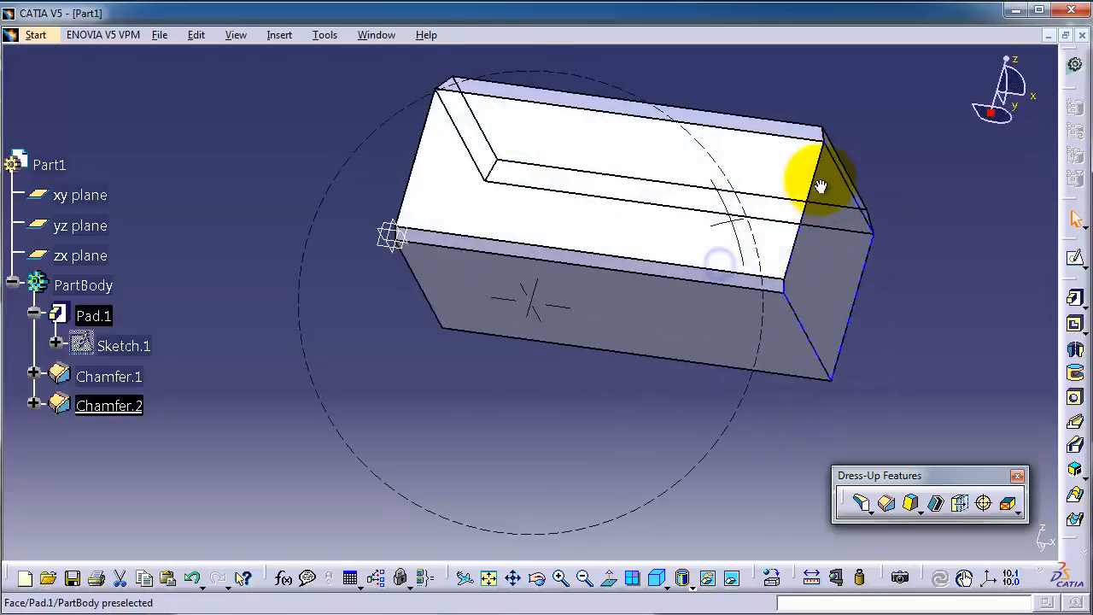
pyautogui.moveTo(820, 186); pyautogui.dragTo(350, 261)
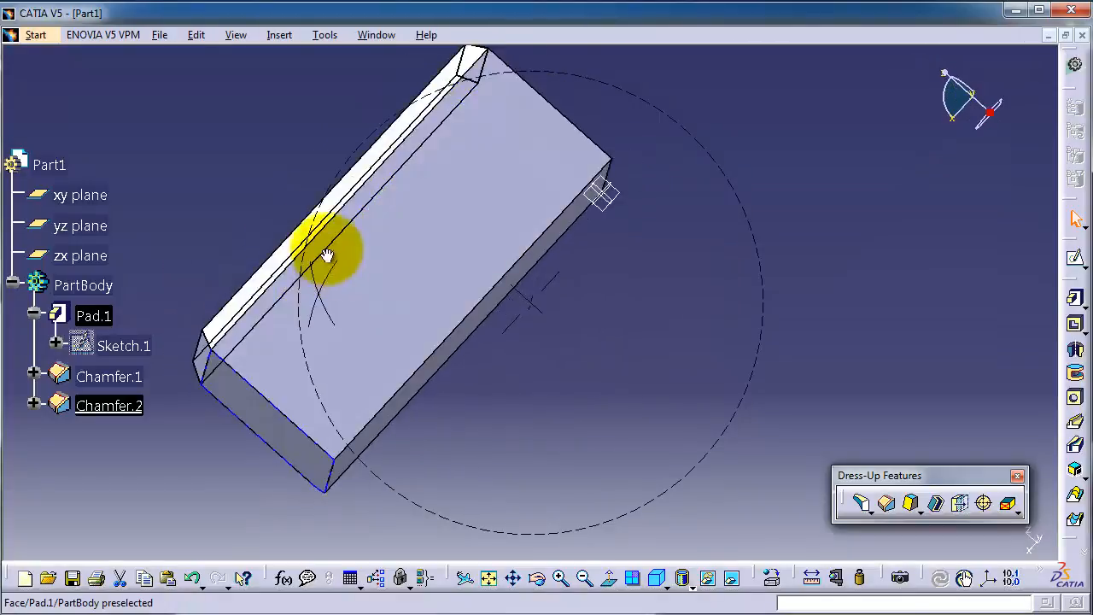
pyautogui.moveTo(329, 256); pyautogui.dragTo(393, 274)
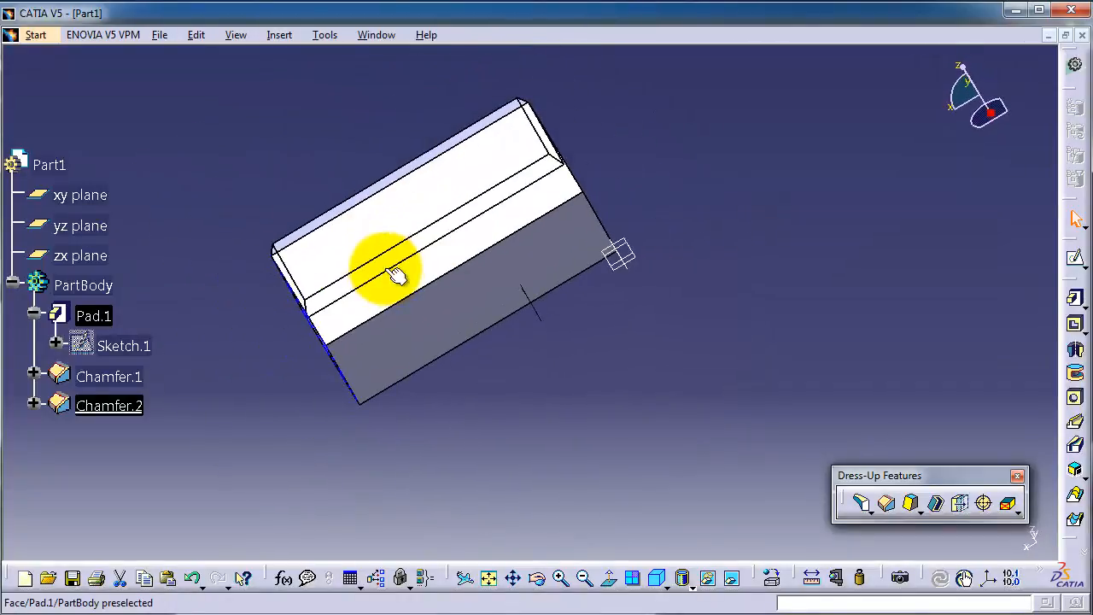
pyautogui.moveTo(393, 273); pyautogui.dragTo(607, 368)
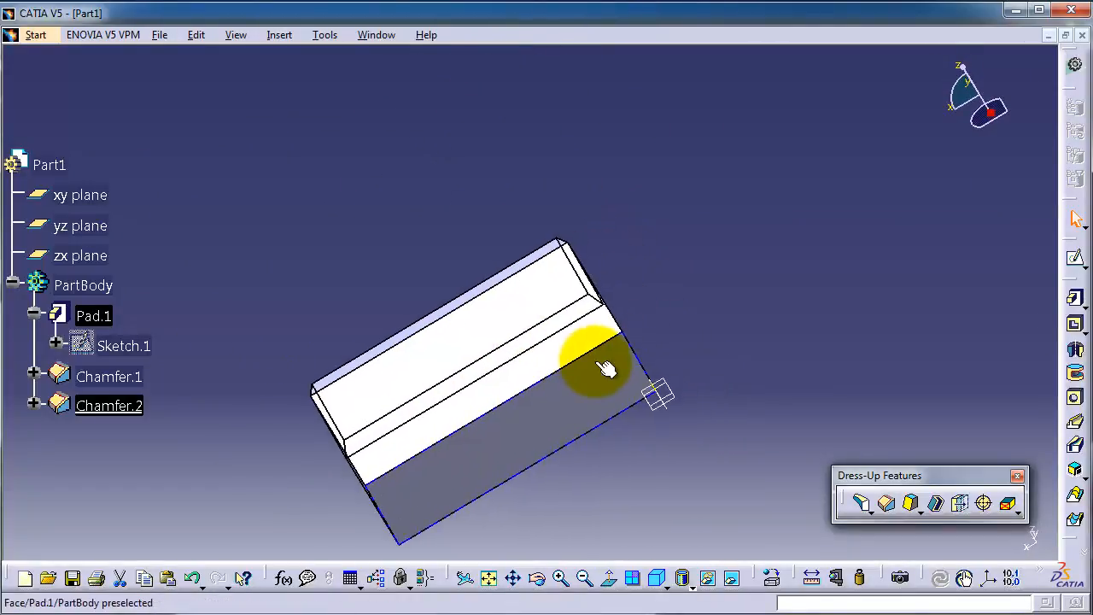
pyautogui.click(862, 504)
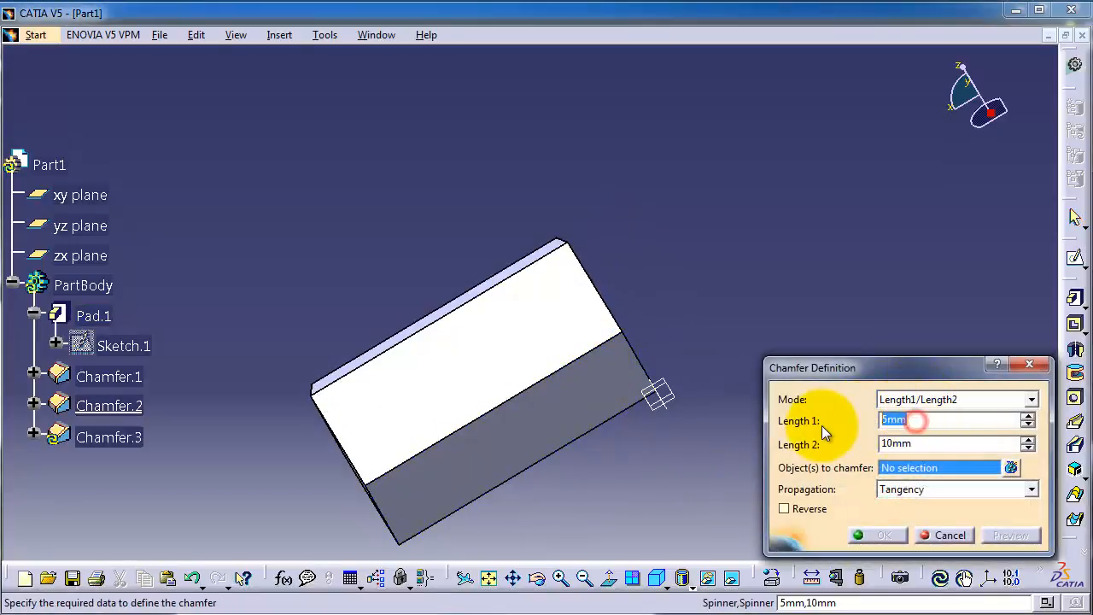
# Step: Create Chamfer.3 at 2 mm by 2 mm on two edges, then orbit to inspect
pyautogui.write('2')
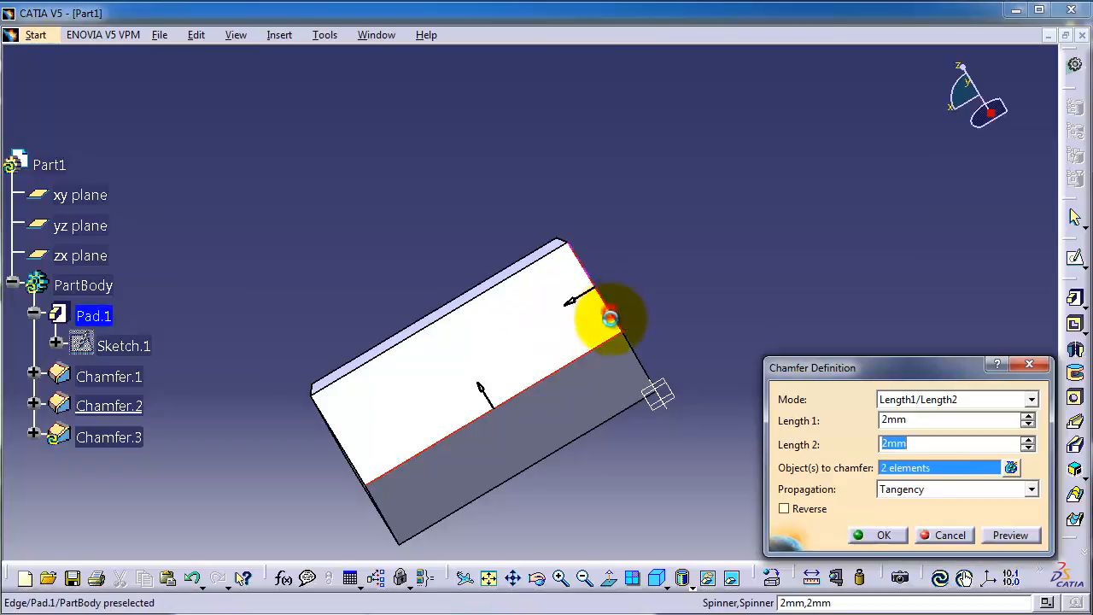
pyautogui.click(884, 535)
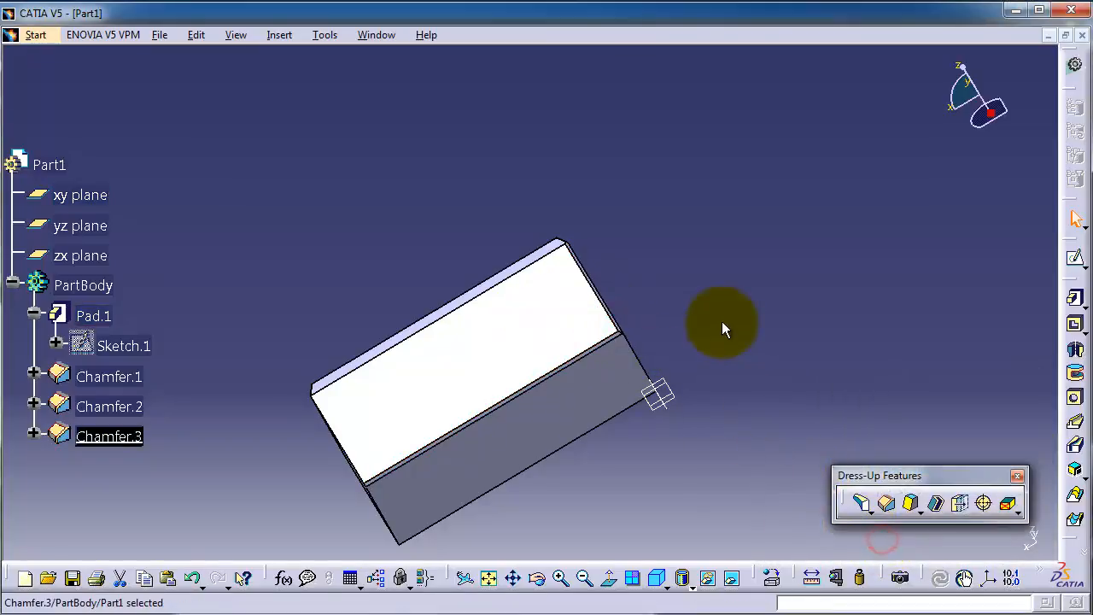
pyautogui.moveTo(722, 329); pyautogui.dragTo(628, 297)
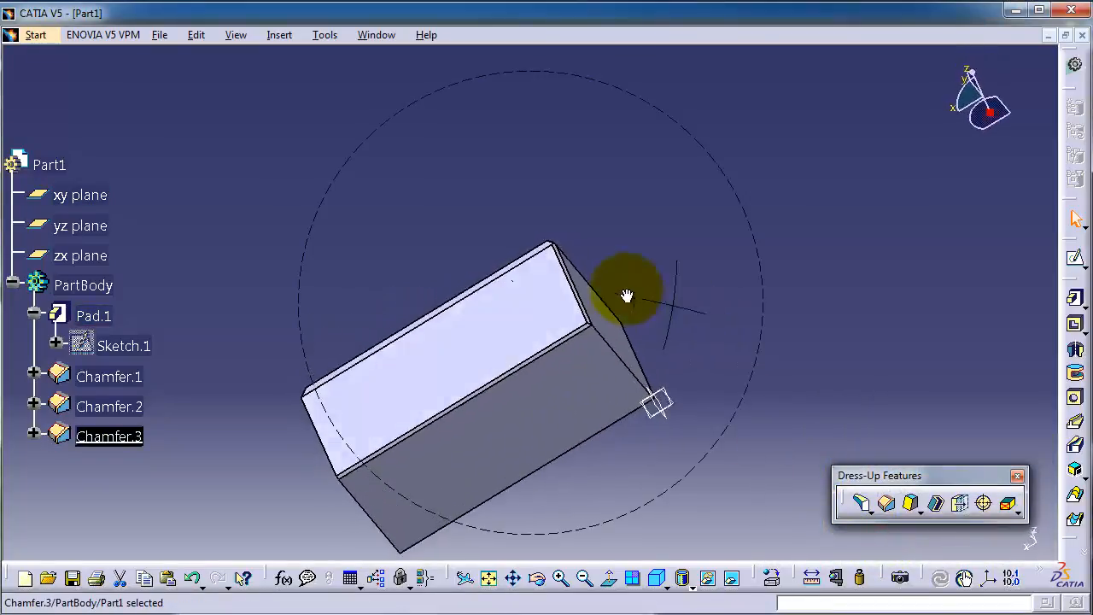